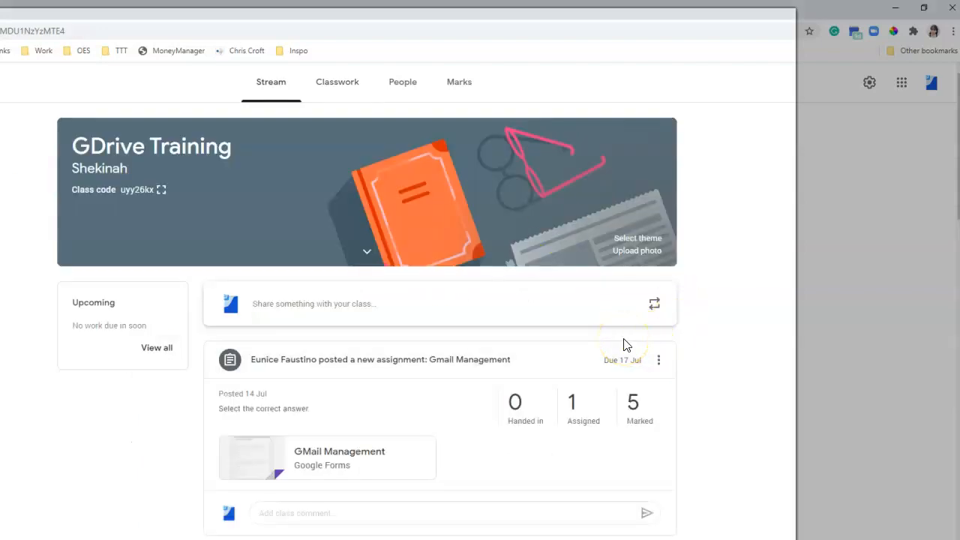
mouse_move(612, 342)
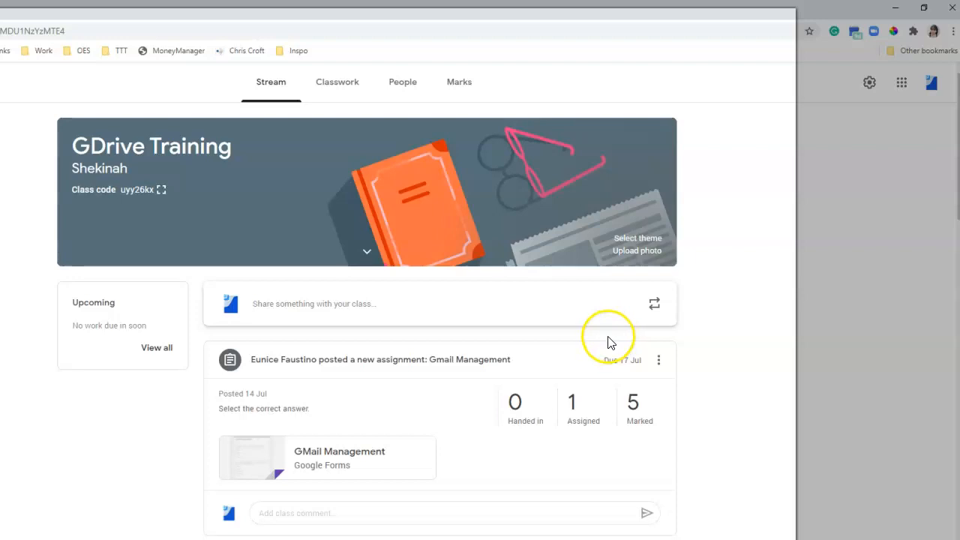
mouse_move(561, 411)
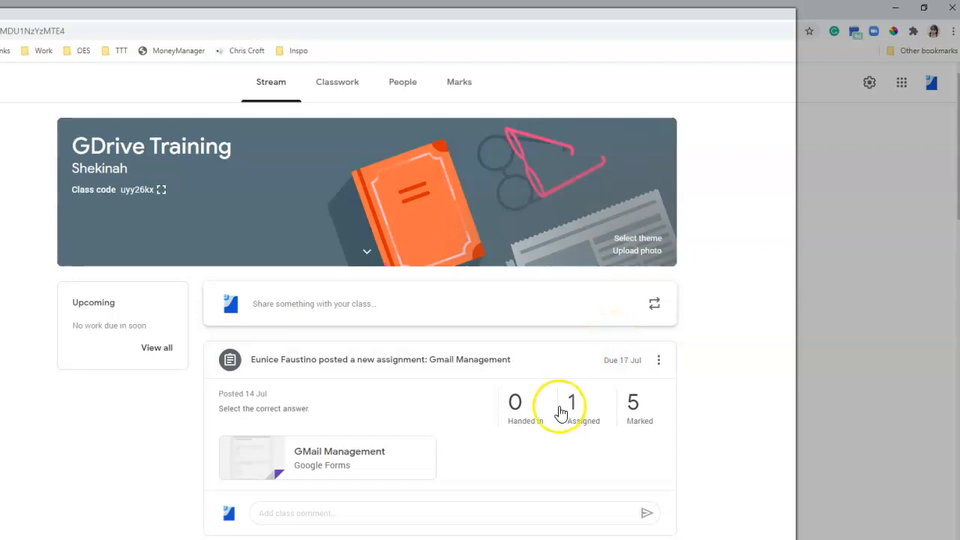
mouse_move(557, 411)
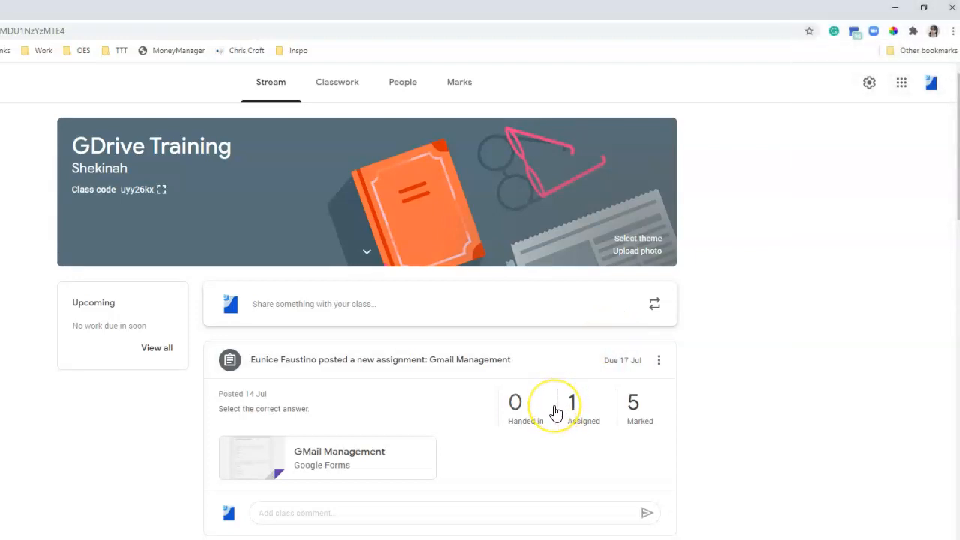
mouse_move(397, 372)
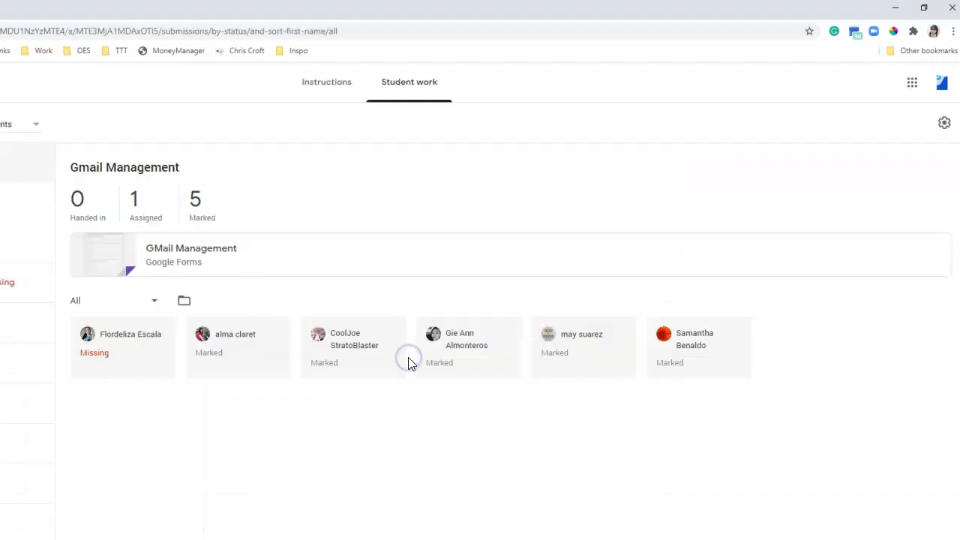
mouse_move(488, 330)
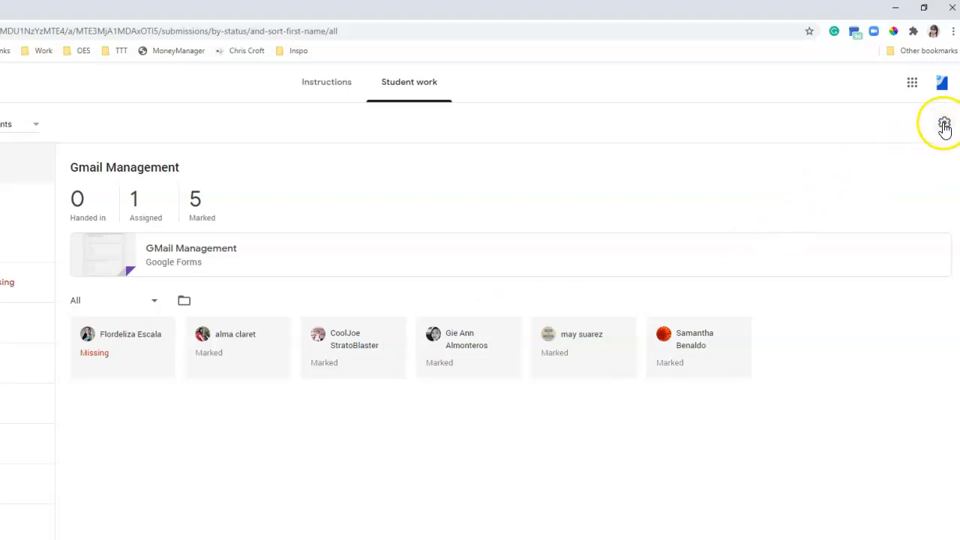
From the Student work settings gear, copy all class marks to Google Sheets
click(943, 124)
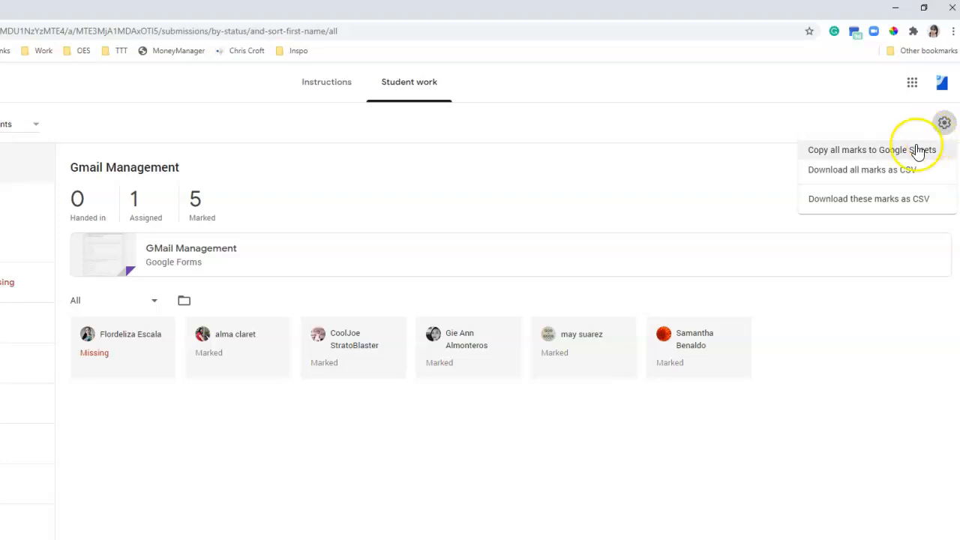
mouse_move(870, 158)
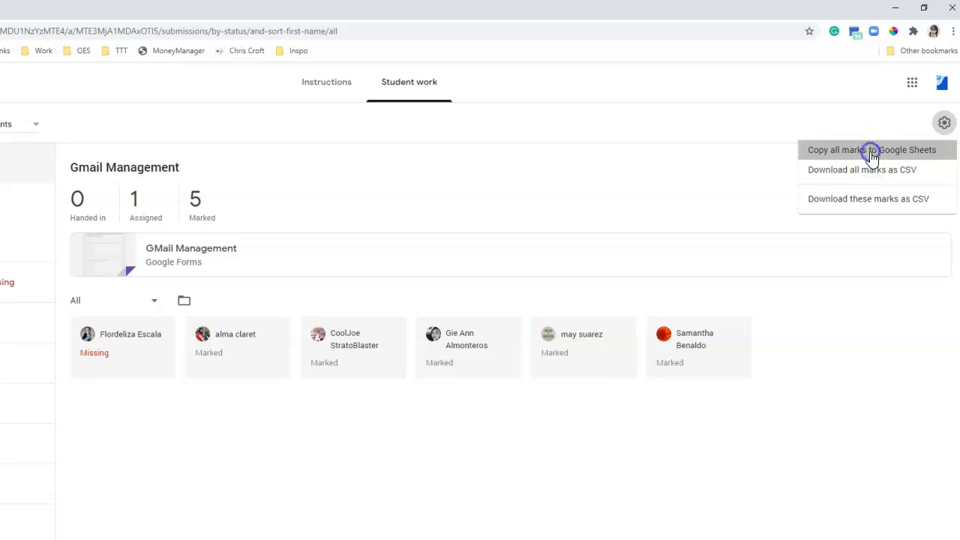
click(871, 150)
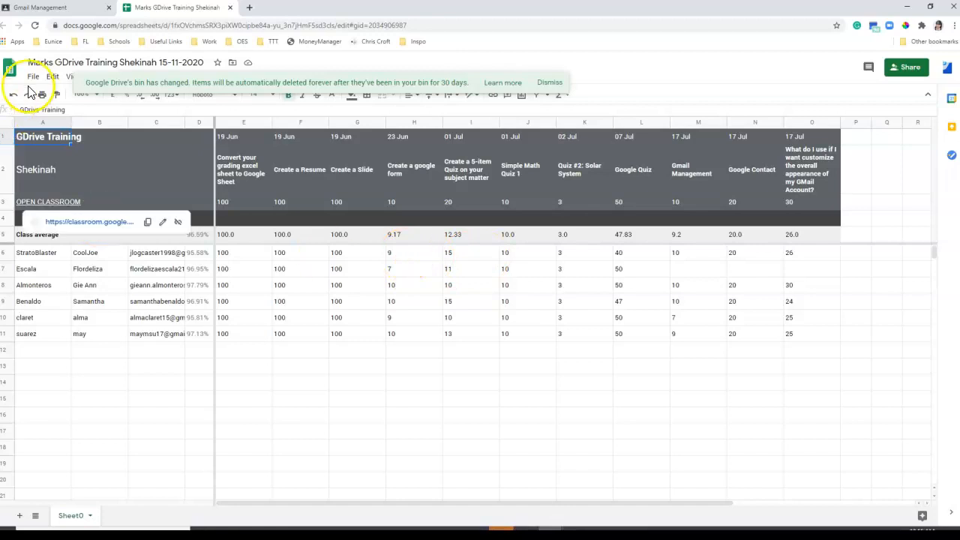
Switch to the new marks spreadsheet and bring up its File menu
click(549, 81)
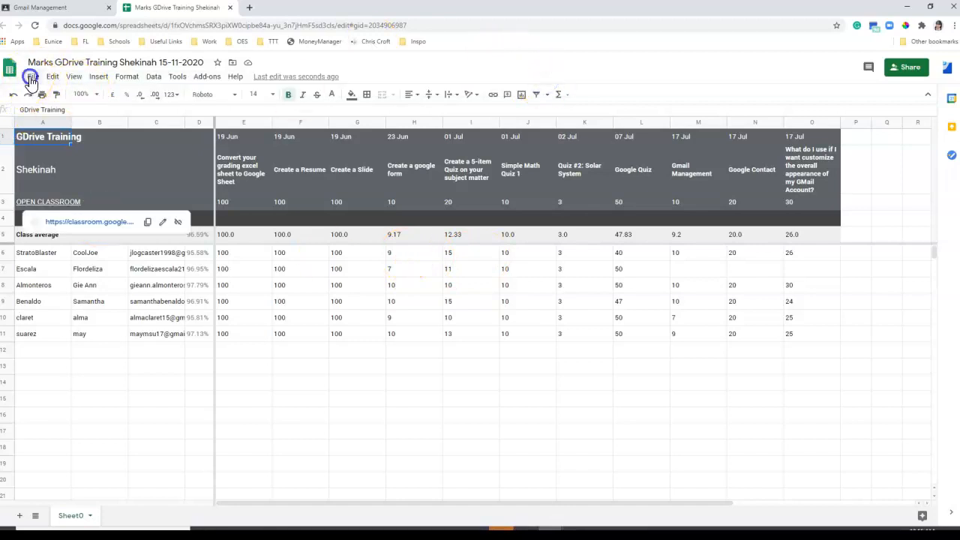
click(33, 75)
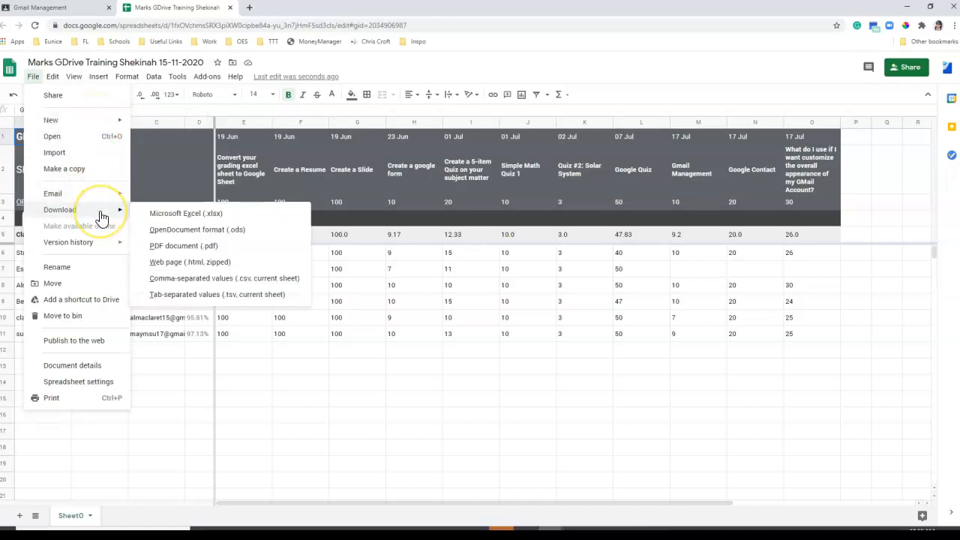
mouse_move(228, 218)
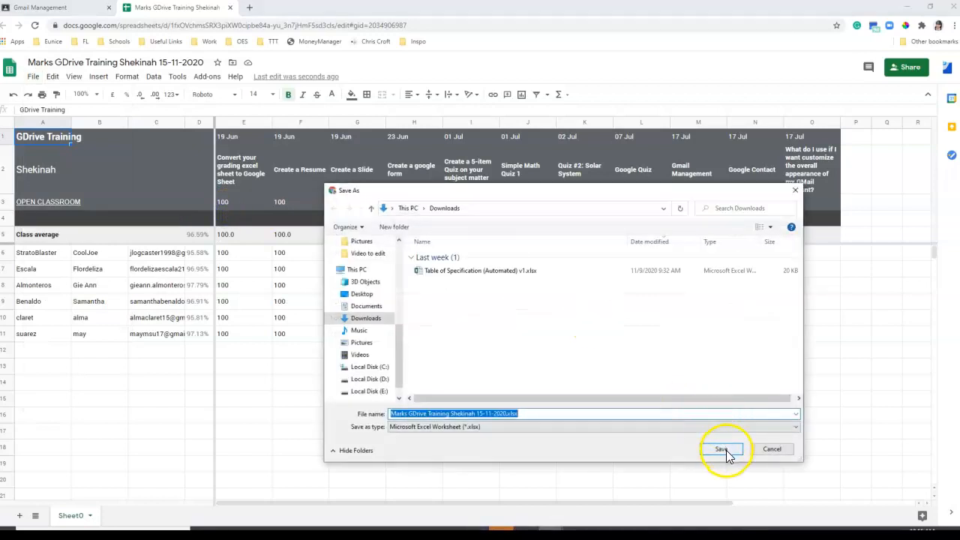
Download the marks spreadsheet as Microsoft Excel (.xlsx) into the Downloads folder
click(722, 449)
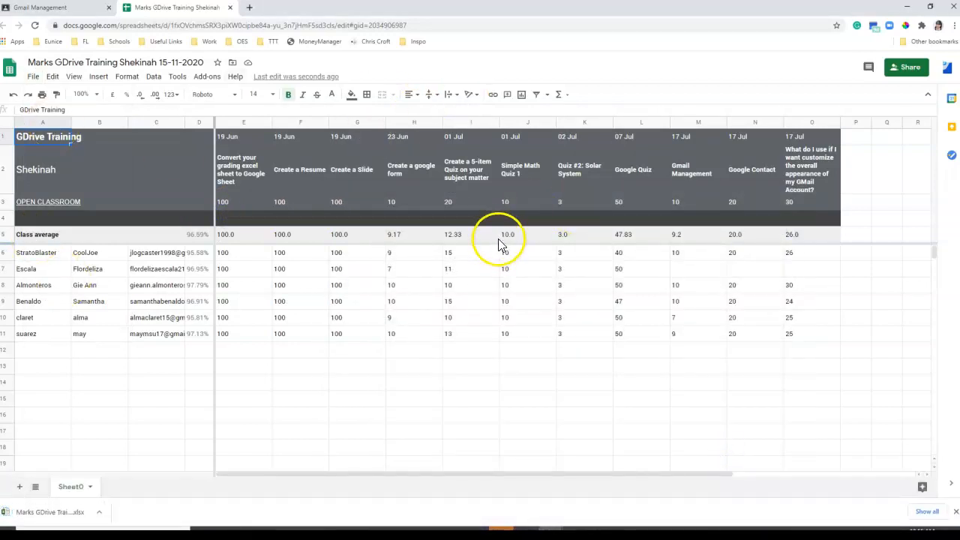
mouse_move(432, 310)
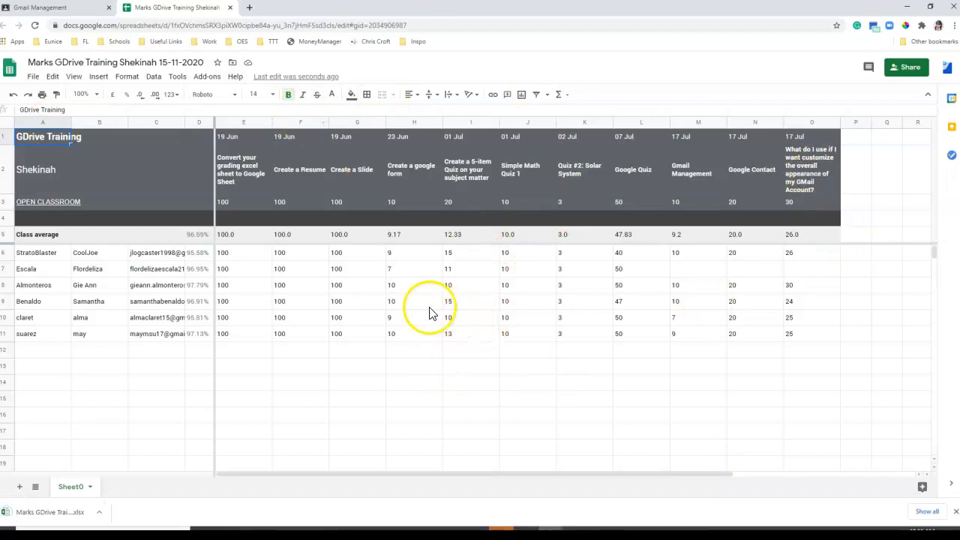